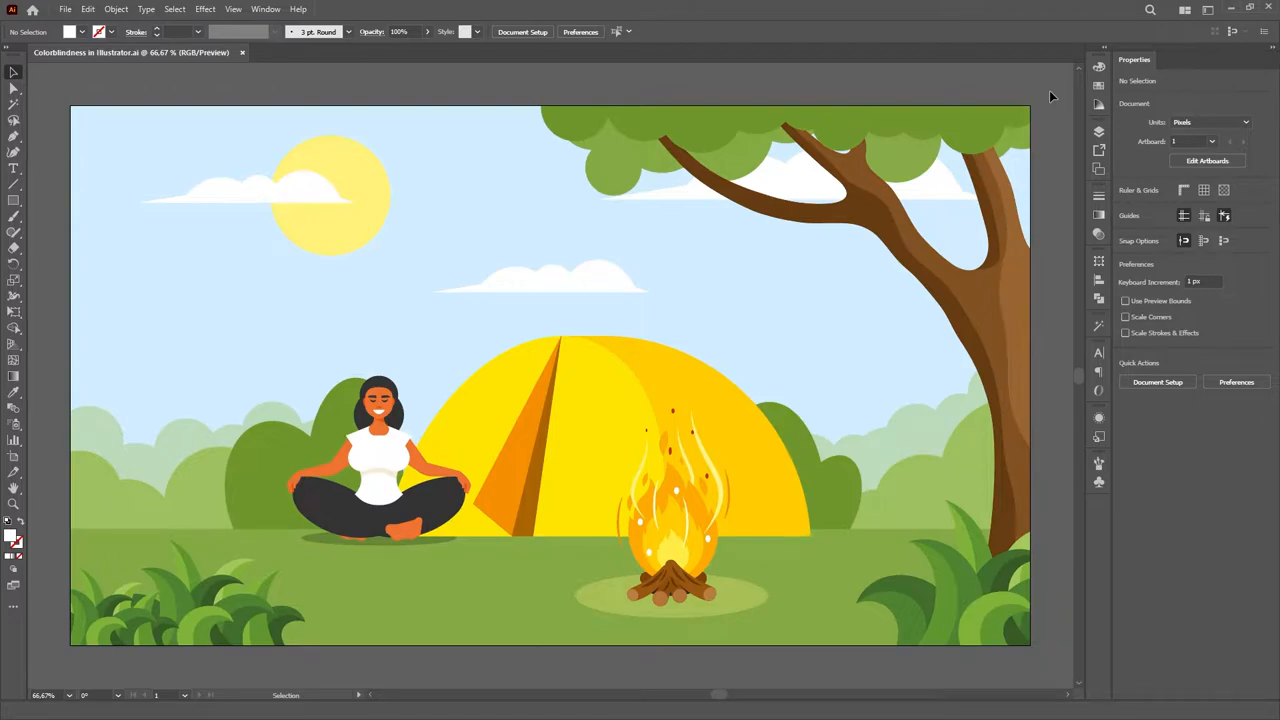
mouse_move(193, 74)
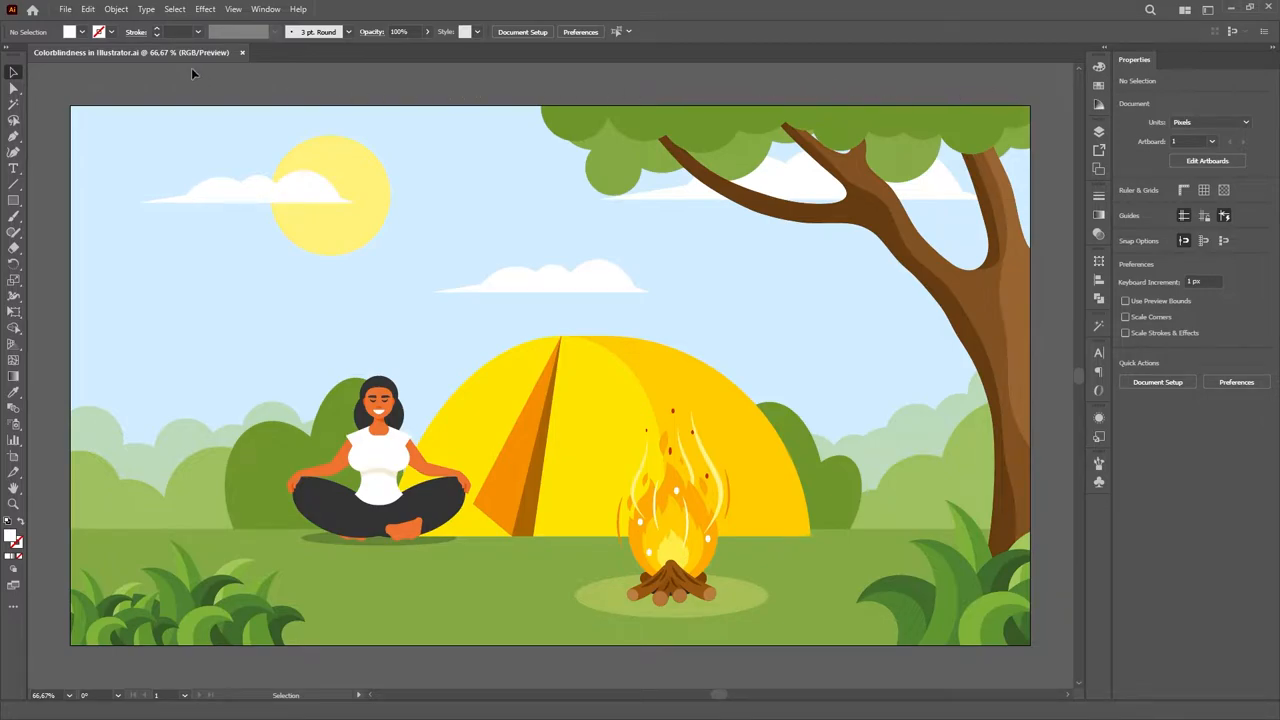
Step: Open the View menu to reach the Proof Setup colour-blindness options
click(233, 9)
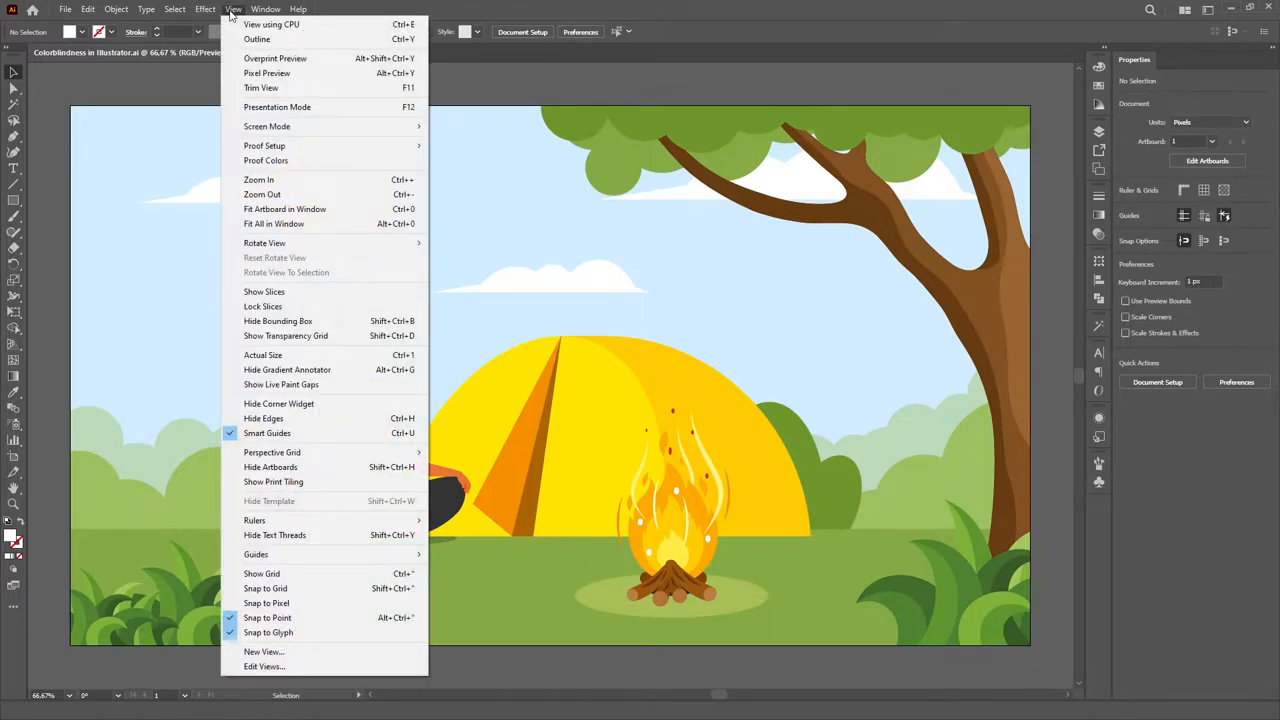
mouse_move(264, 145)
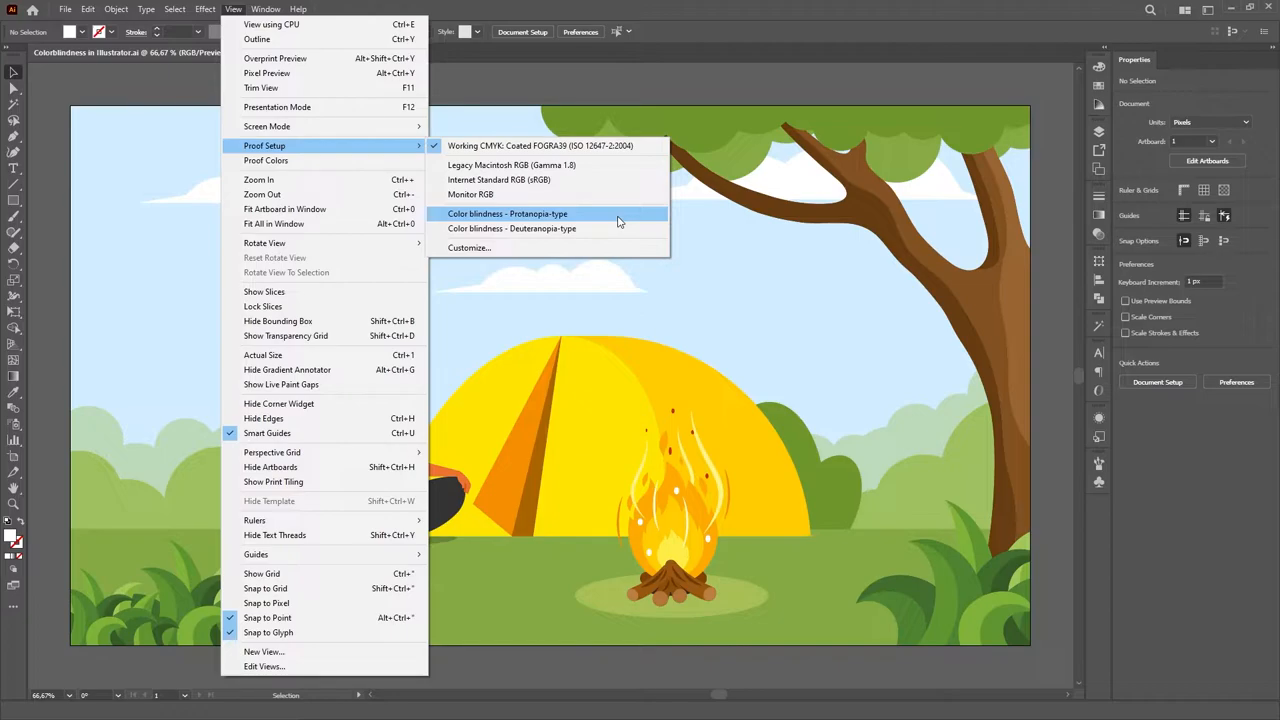
Step: Proof the campsite artwork as Color blindness - Protanopia-type
click(507, 213)
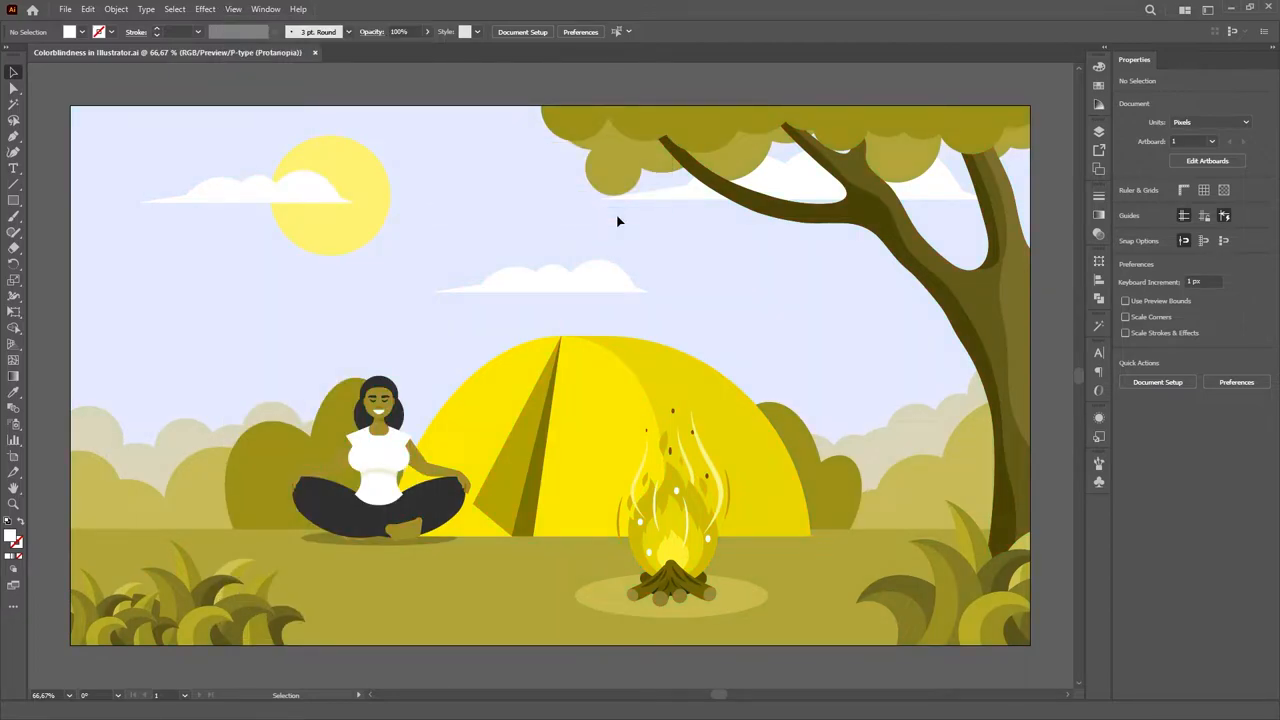
mouse_move(745, 356)
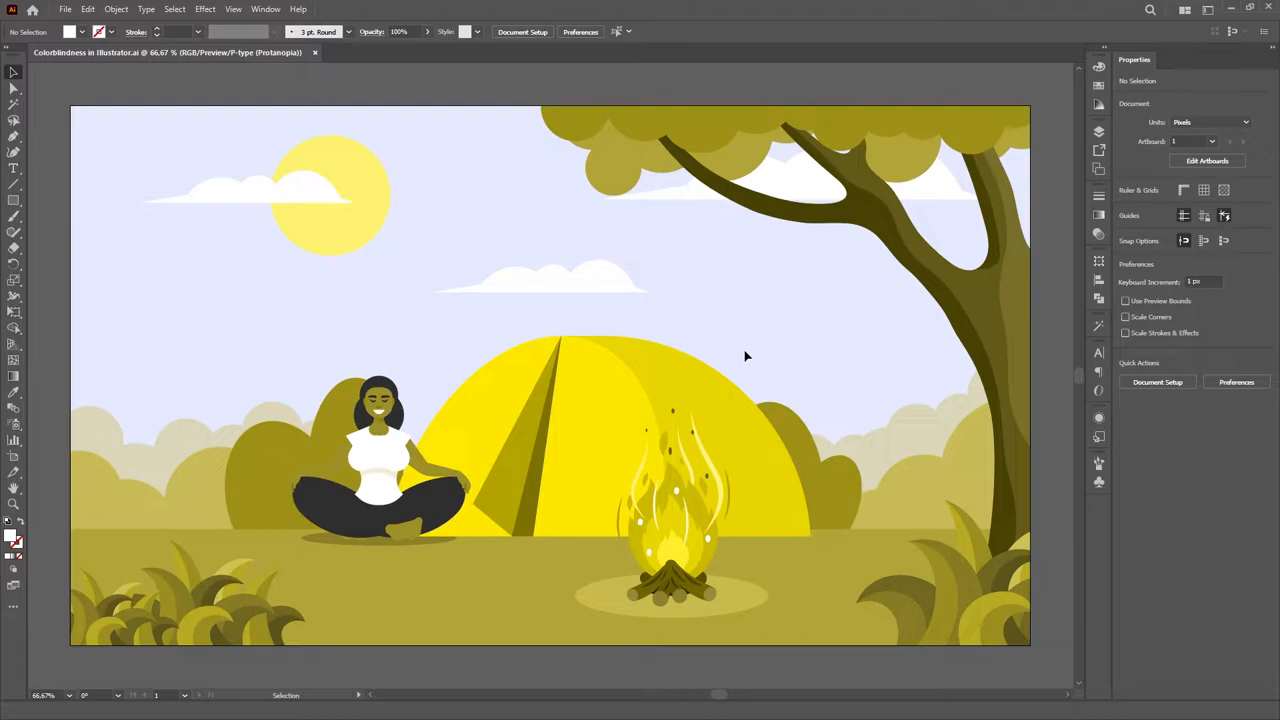
mouse_move(760, 353)
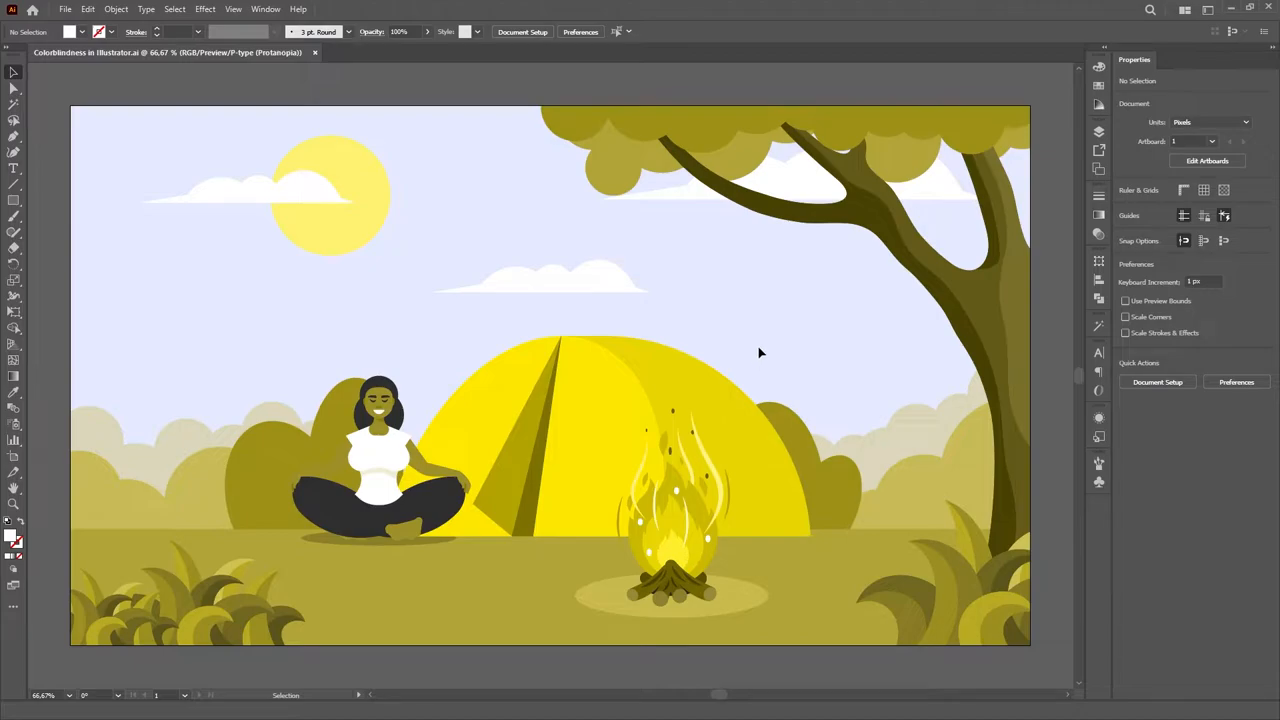
mouse_move(757, 351)
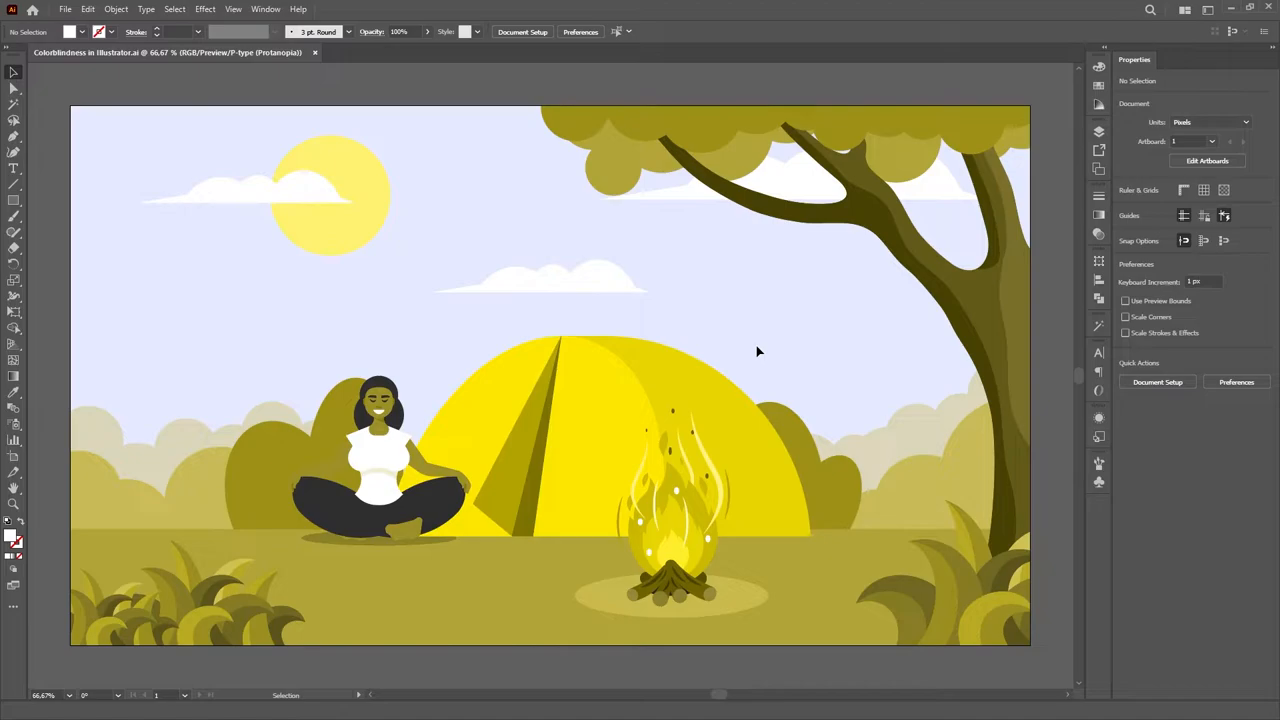
mouse_move(540, 199)
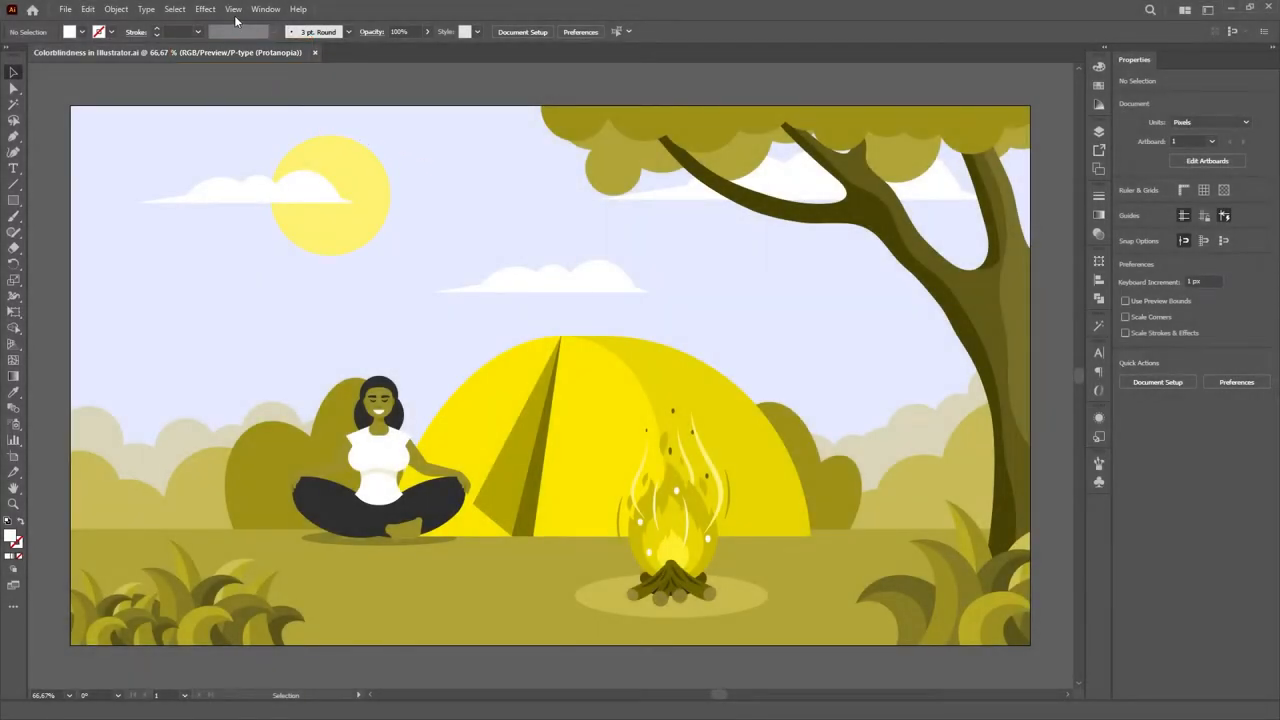
click(233, 9)
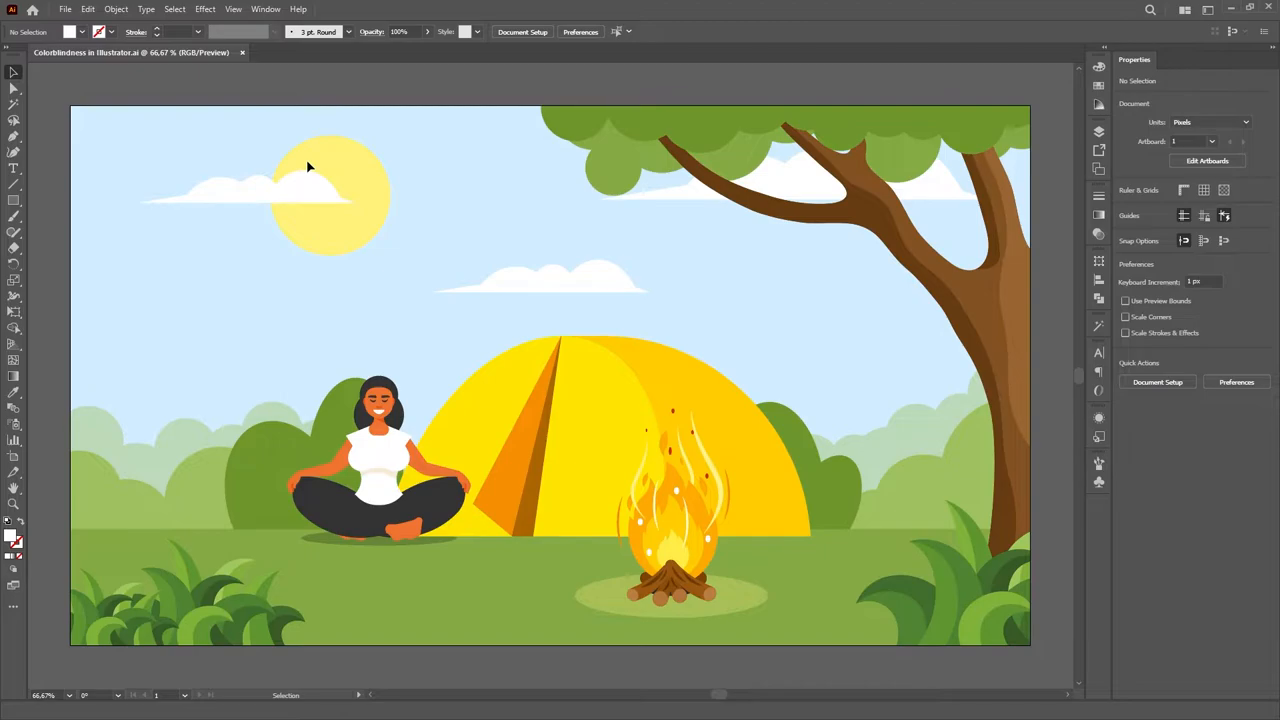
mouse_move(240, 51)
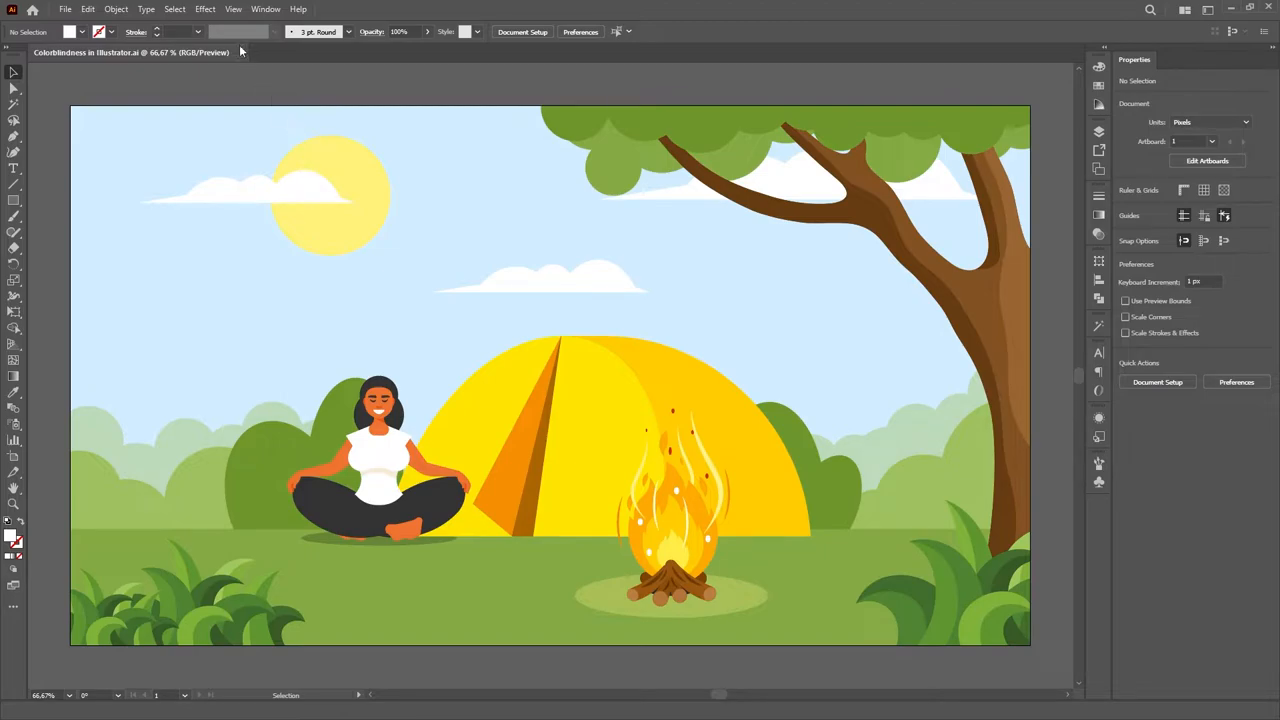
click(233, 9)
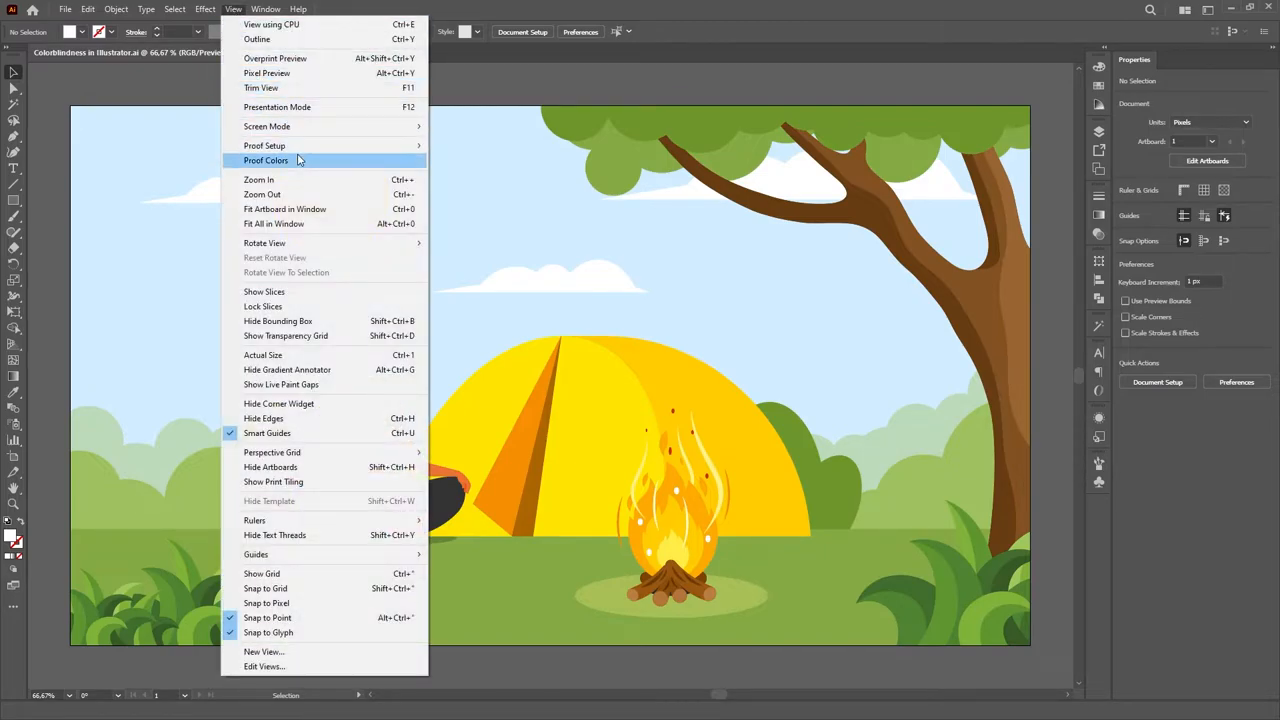
click(266, 160)
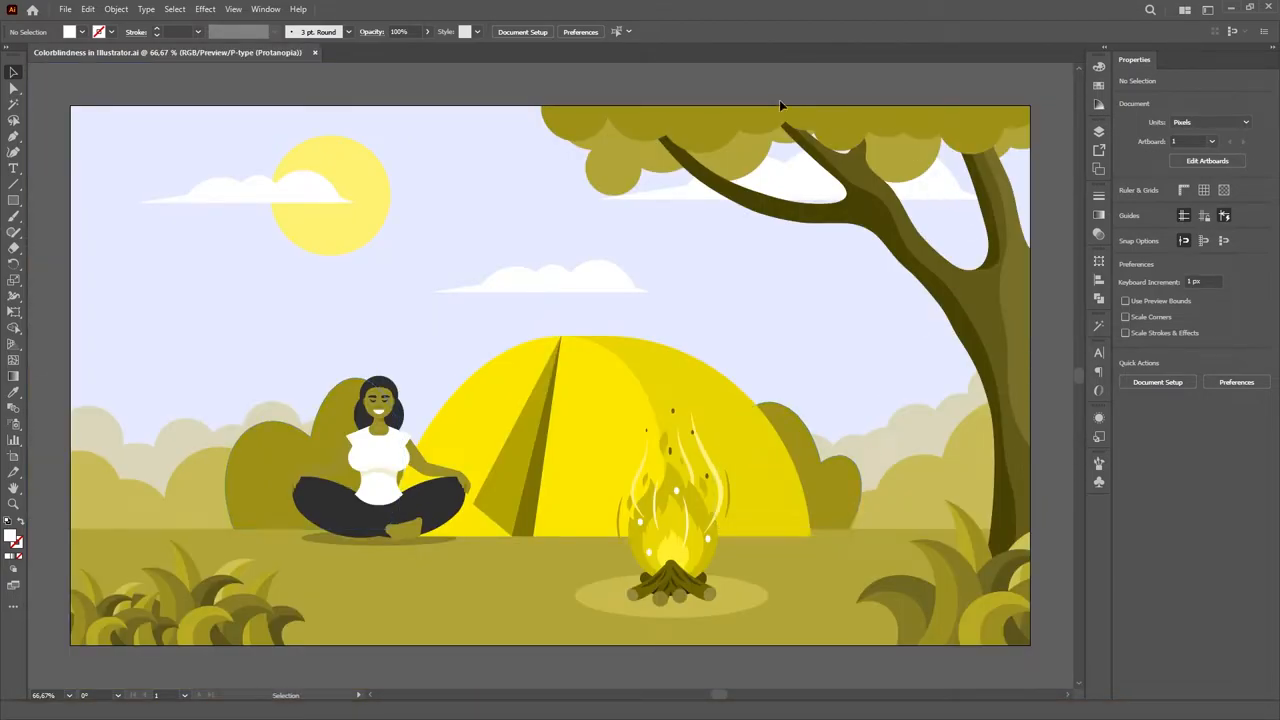
Step: Open a second window of the campsite document with Window > New Window
click(265, 9)
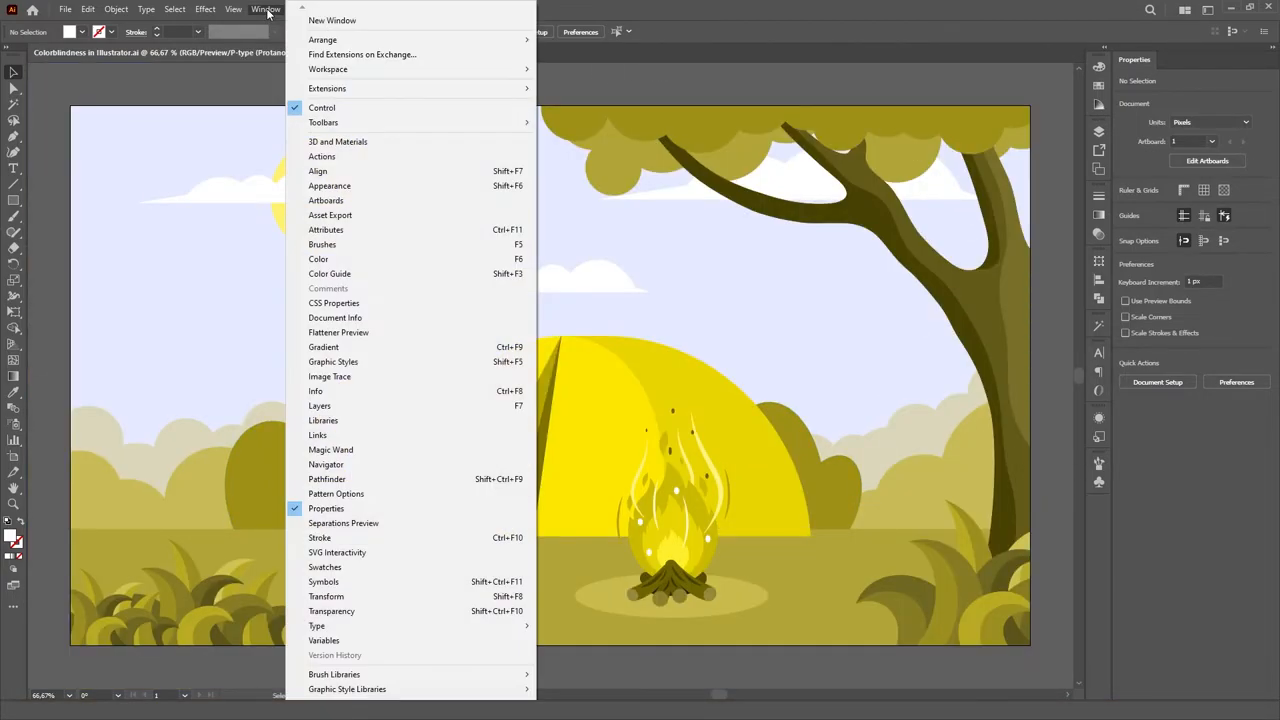
mouse_move(390, 20)
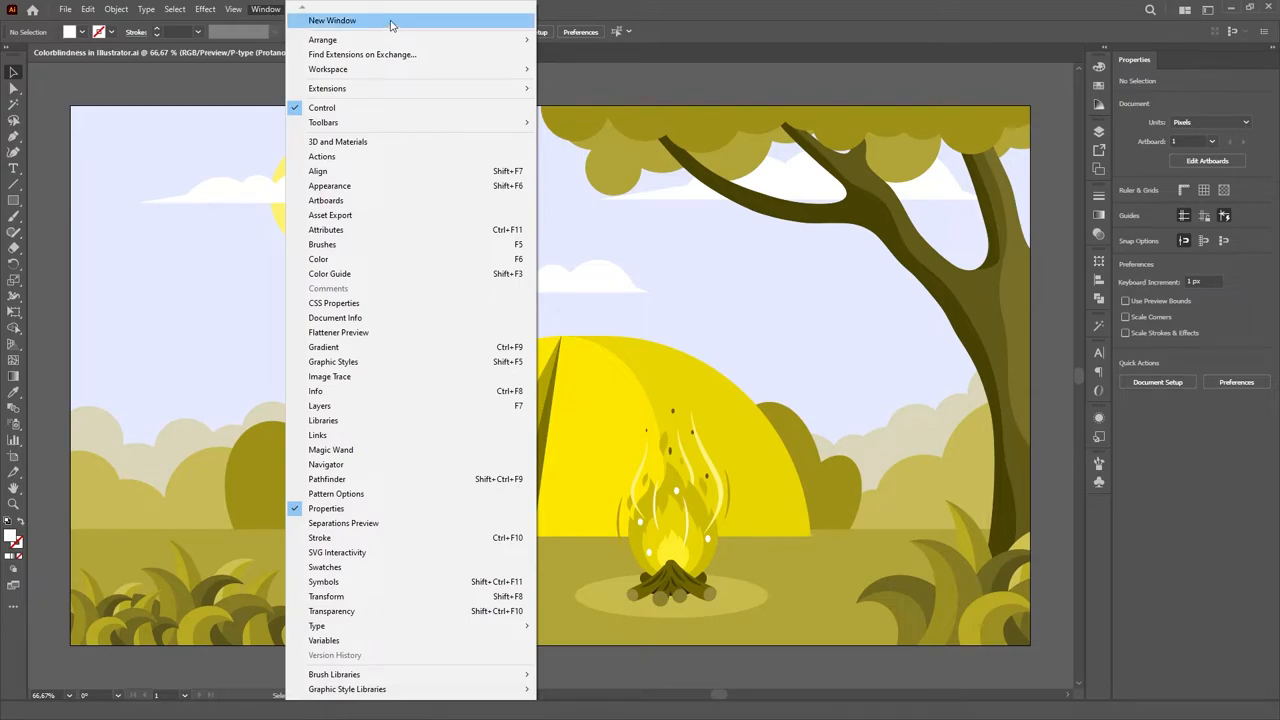
click(332, 20)
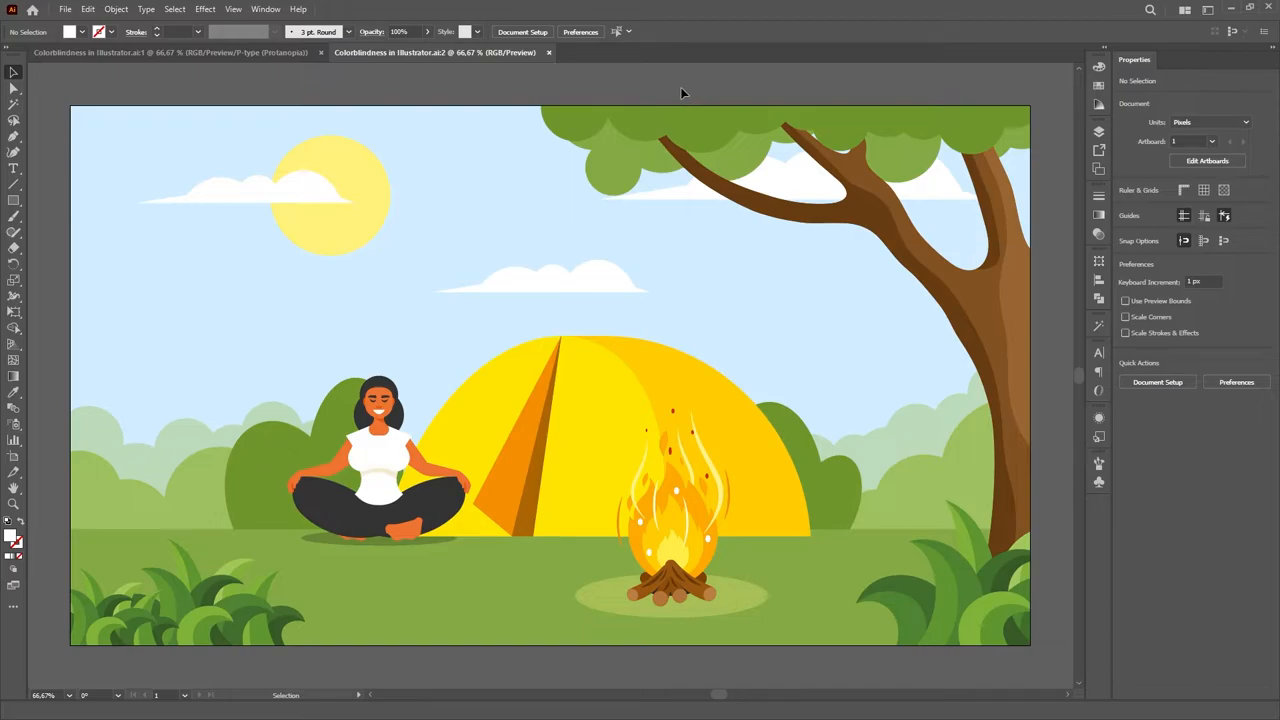
mouse_move(685, 90)
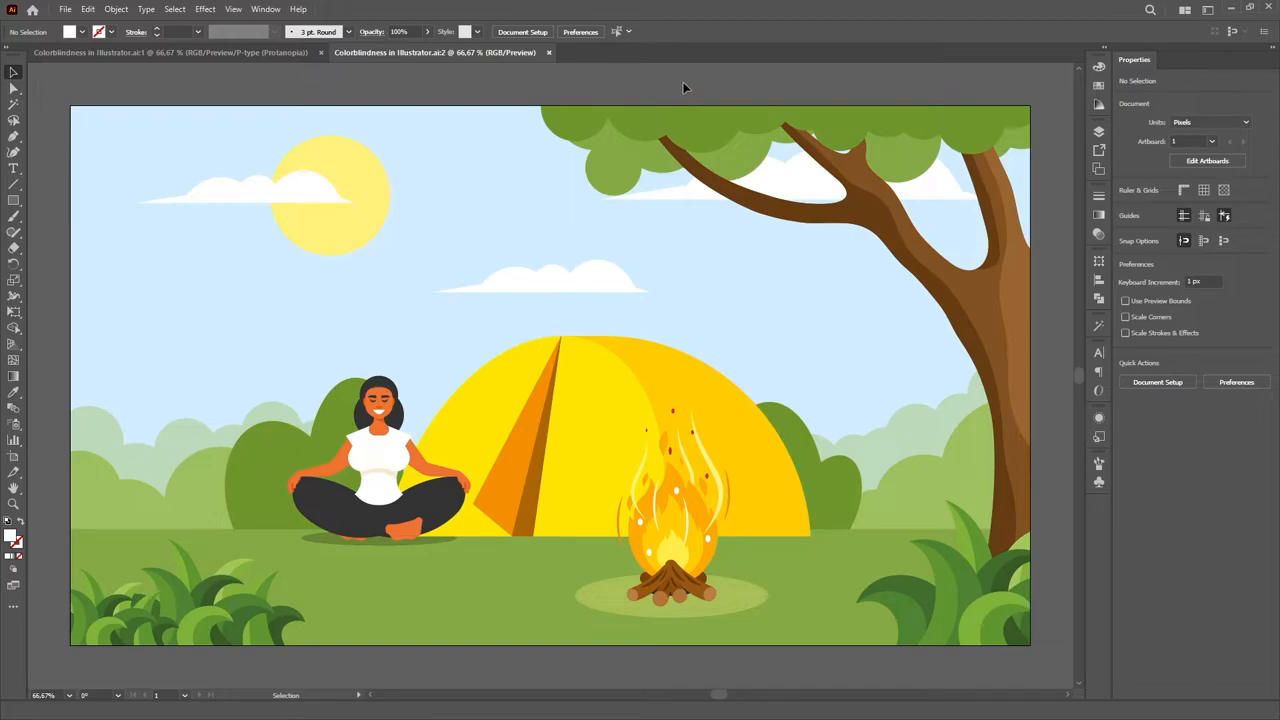
mouse_move(687, 75)
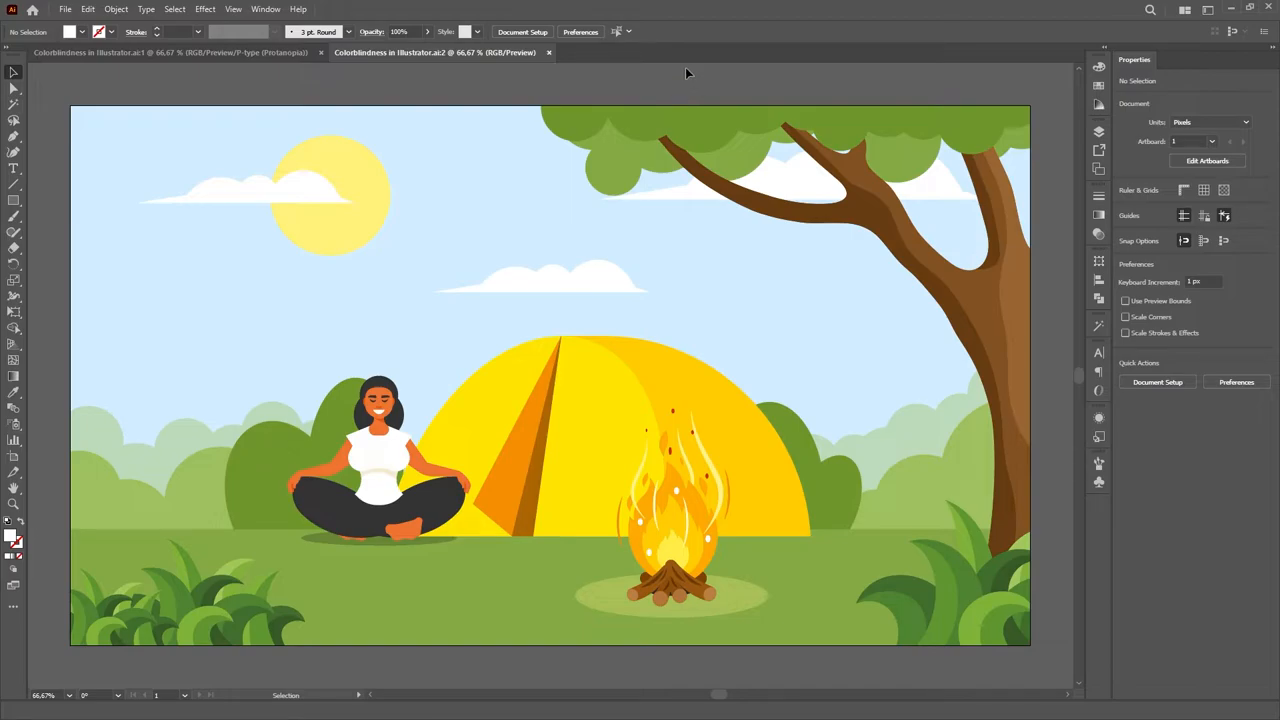
mouse_move(1087, 66)
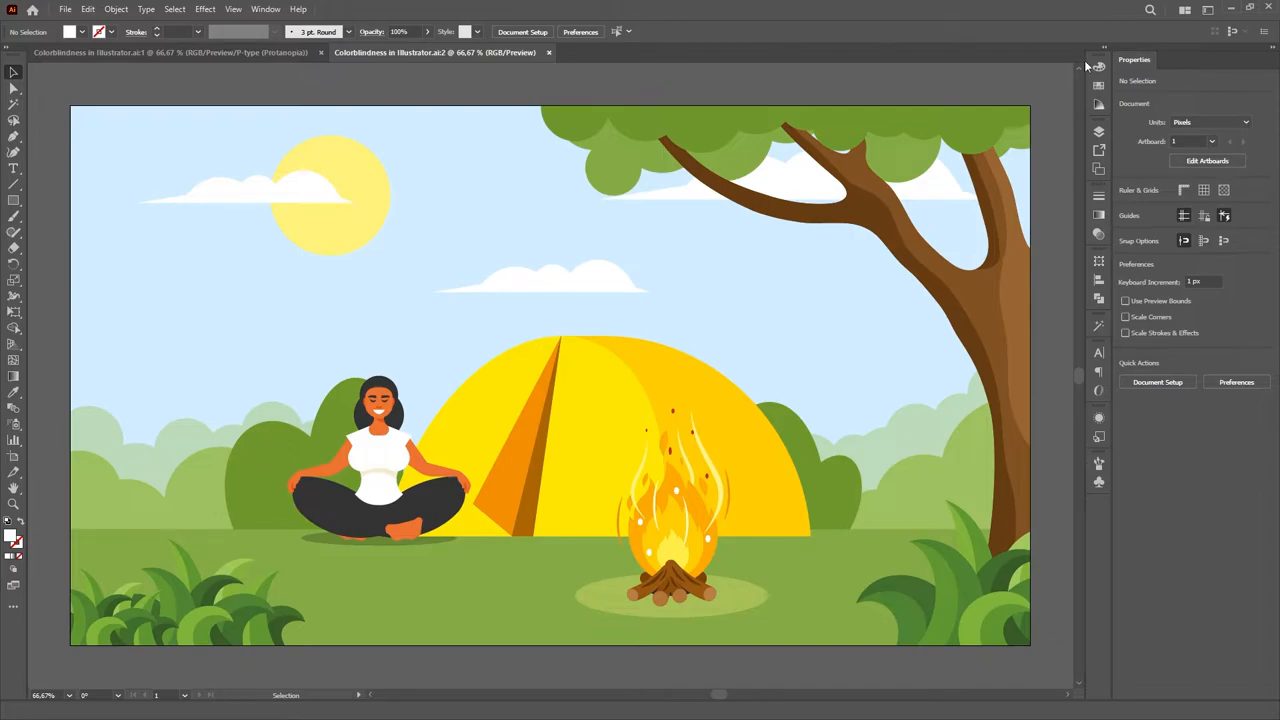
Step: Arrange both document windows 2-Up vertical for side-by-side comparison
click(1207, 10)
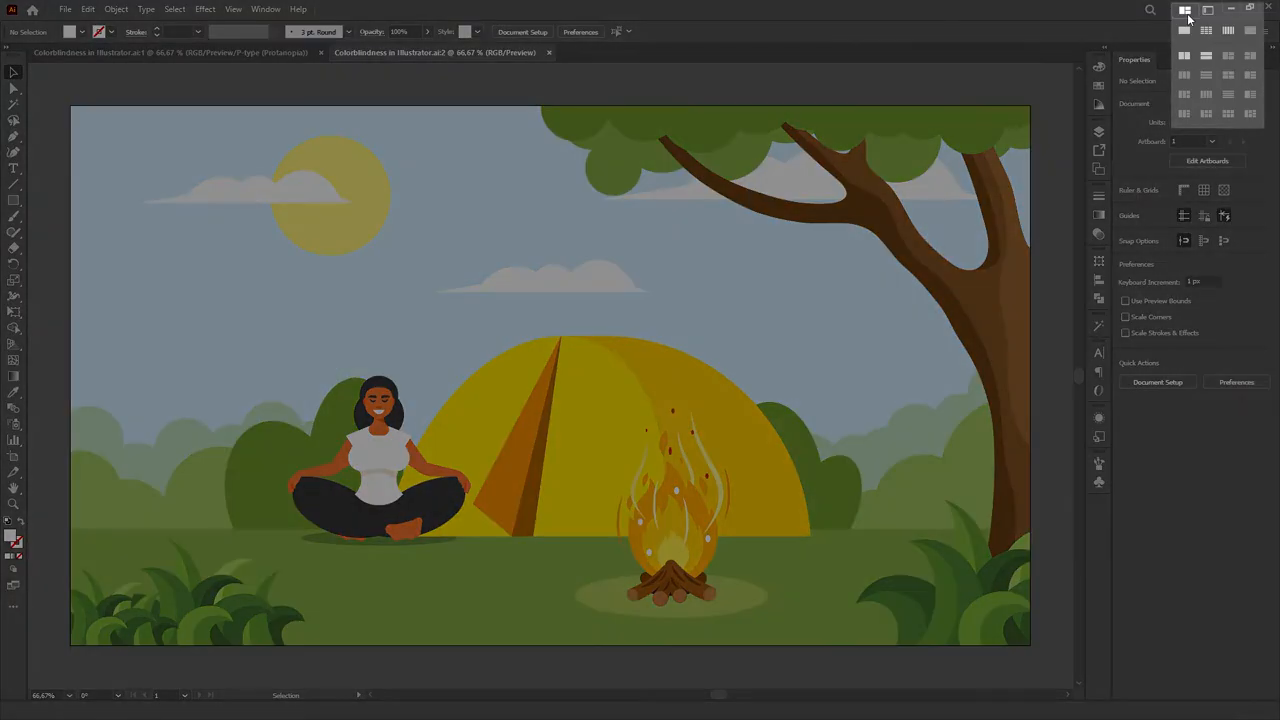
mouse_move(1188, 68)
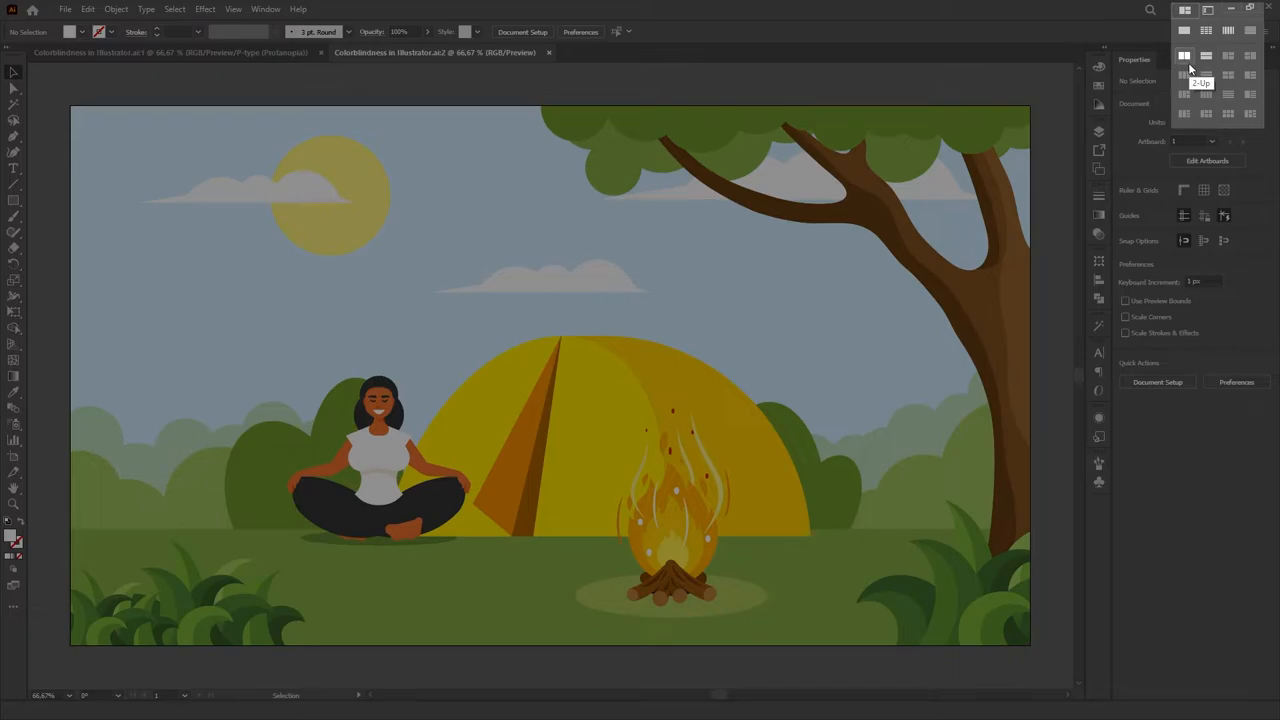
click(1185, 56)
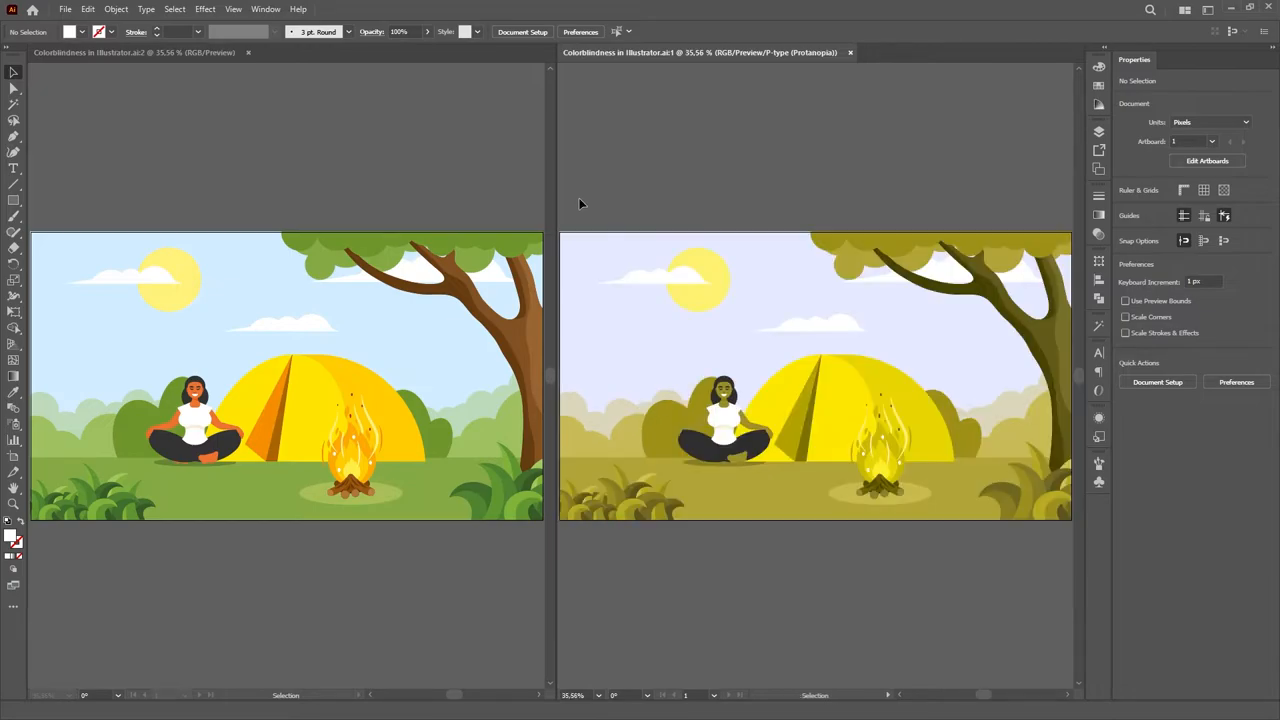
mouse_move(135, 440)
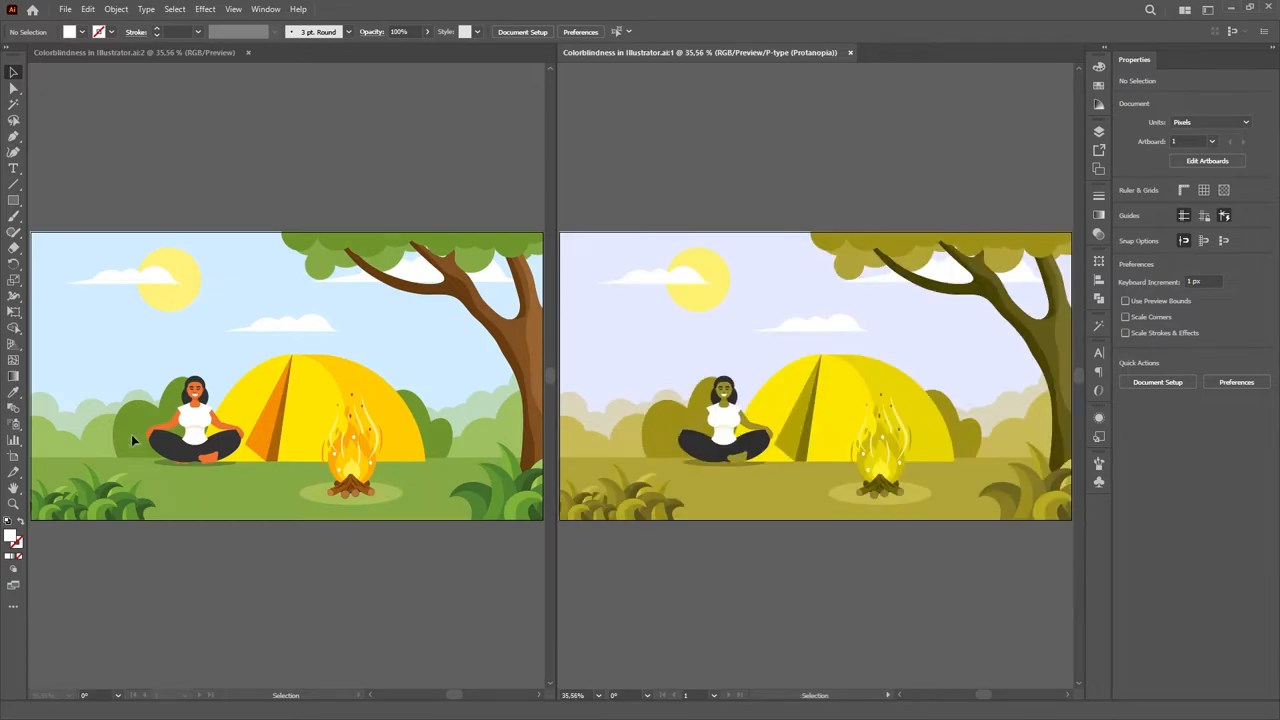
Step: Select the bushes behind the woman and darken their green fill
click(135, 440)
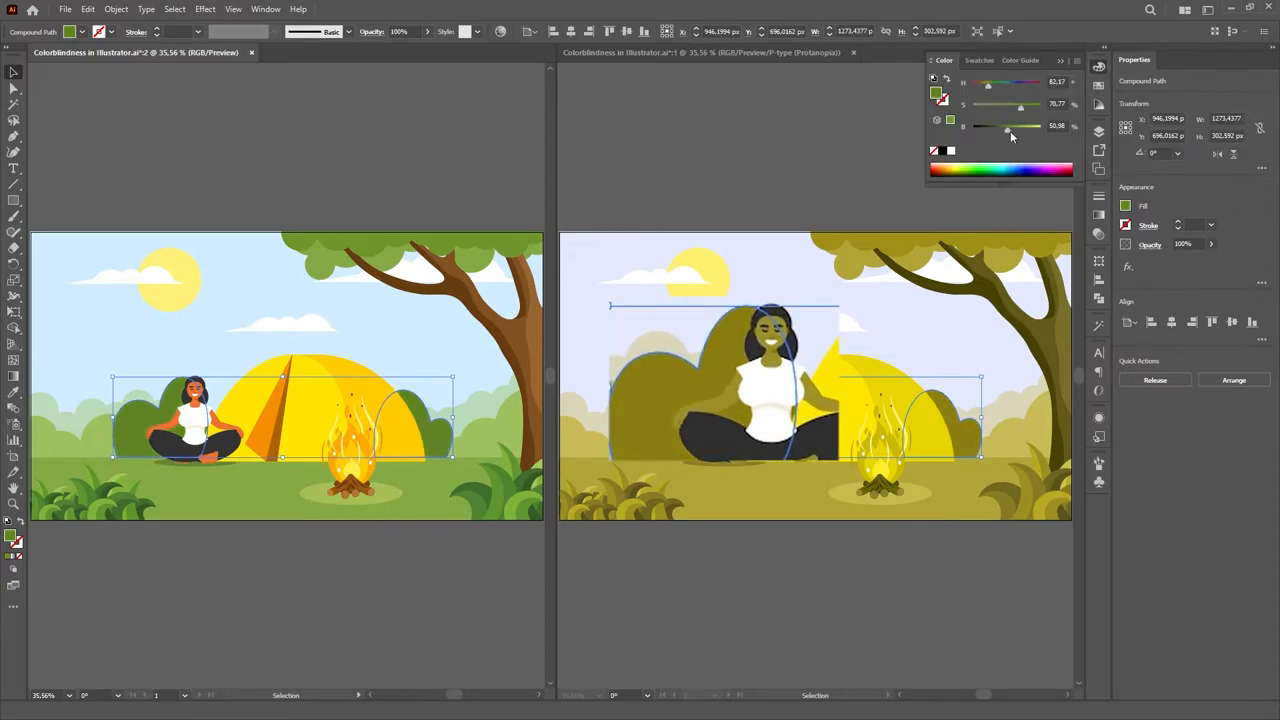
drag(1010, 125, 1006, 125)
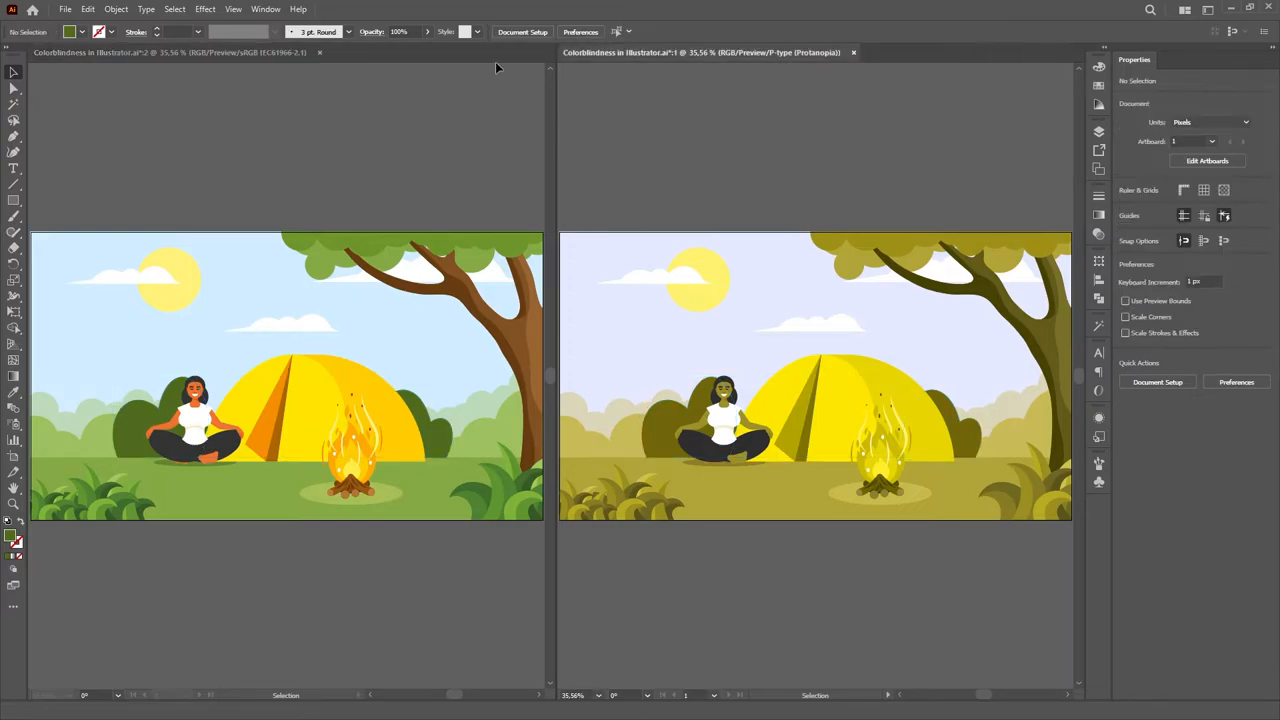
Step: Uncheck View > Proof Colors for the original-colour window
click(233, 9)
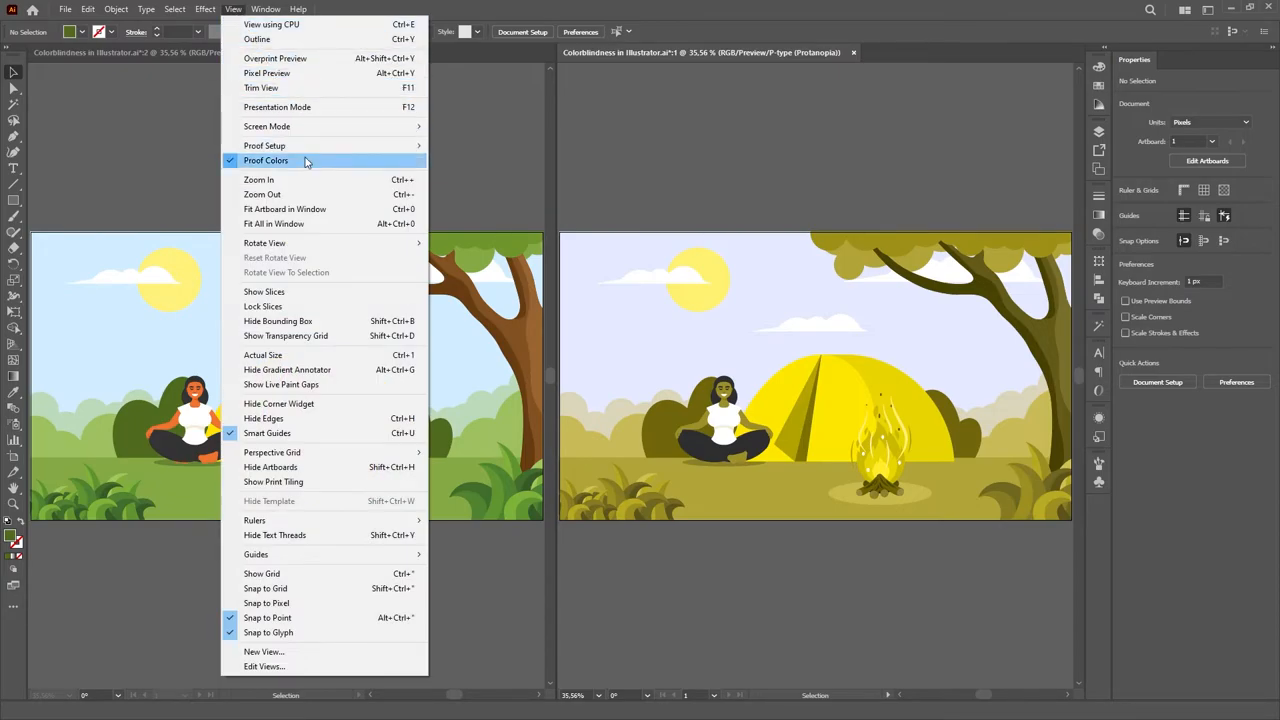
click(266, 160)
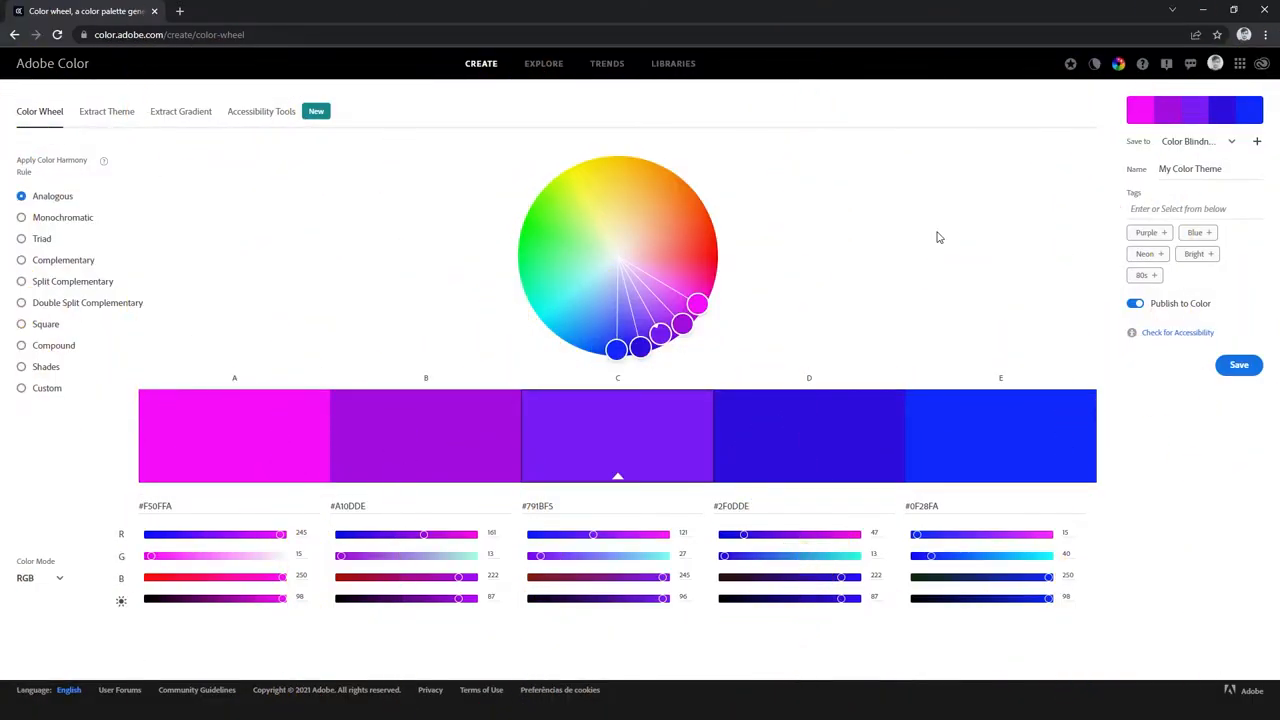
Step: Open the Color Blindness Tutorial theme from Adobe Color's Libraries
click(673, 63)
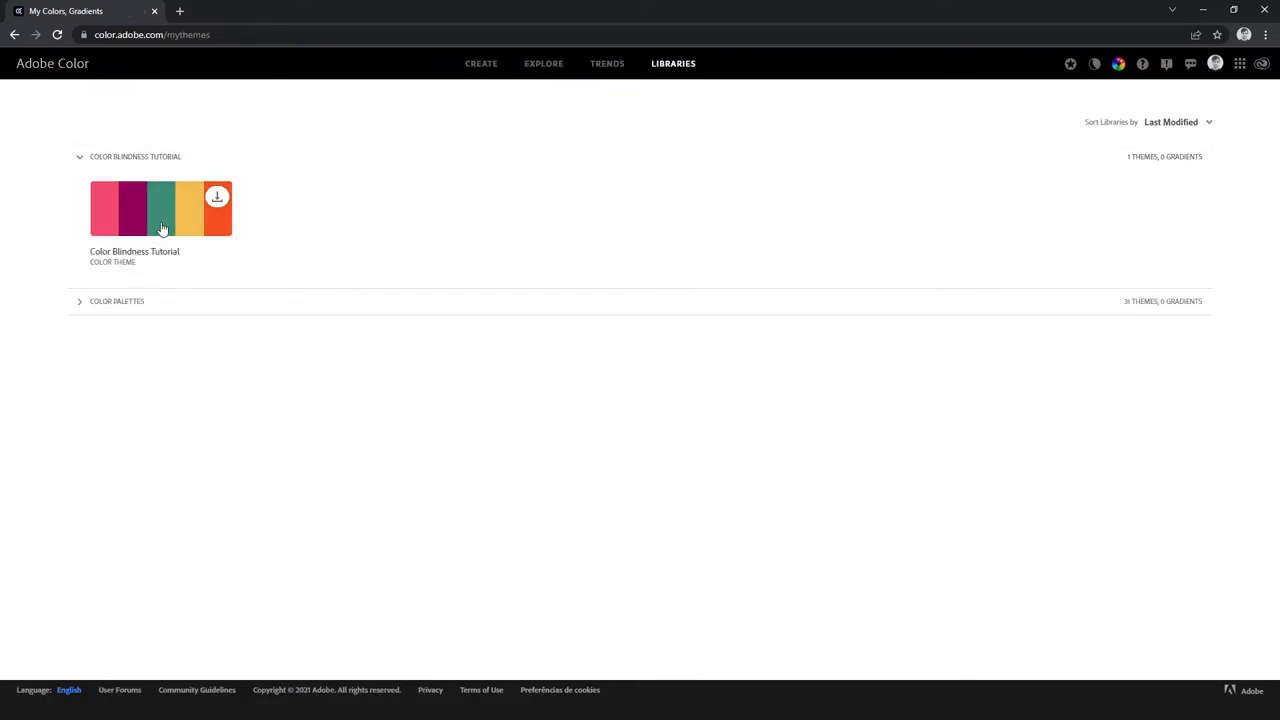
click(160, 208)
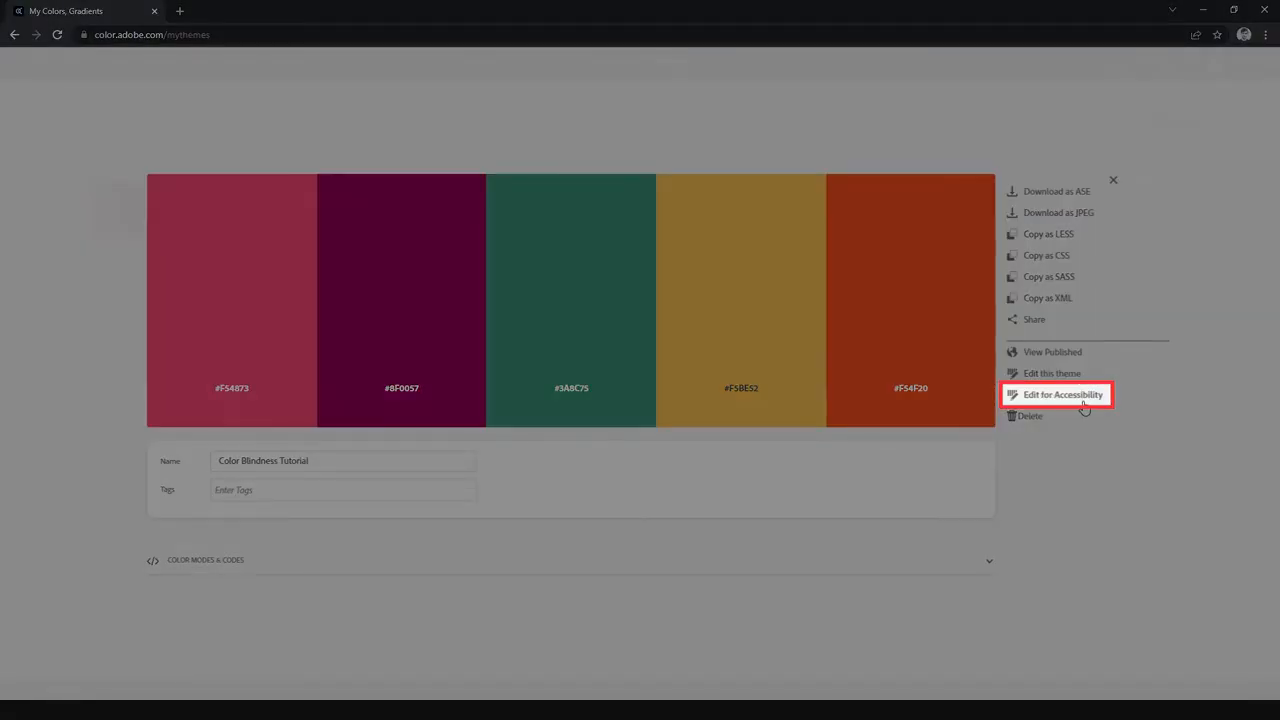
Step: Open the Color Blindness Tutorial theme in the Edit for Accessibility tools
click(1062, 394)
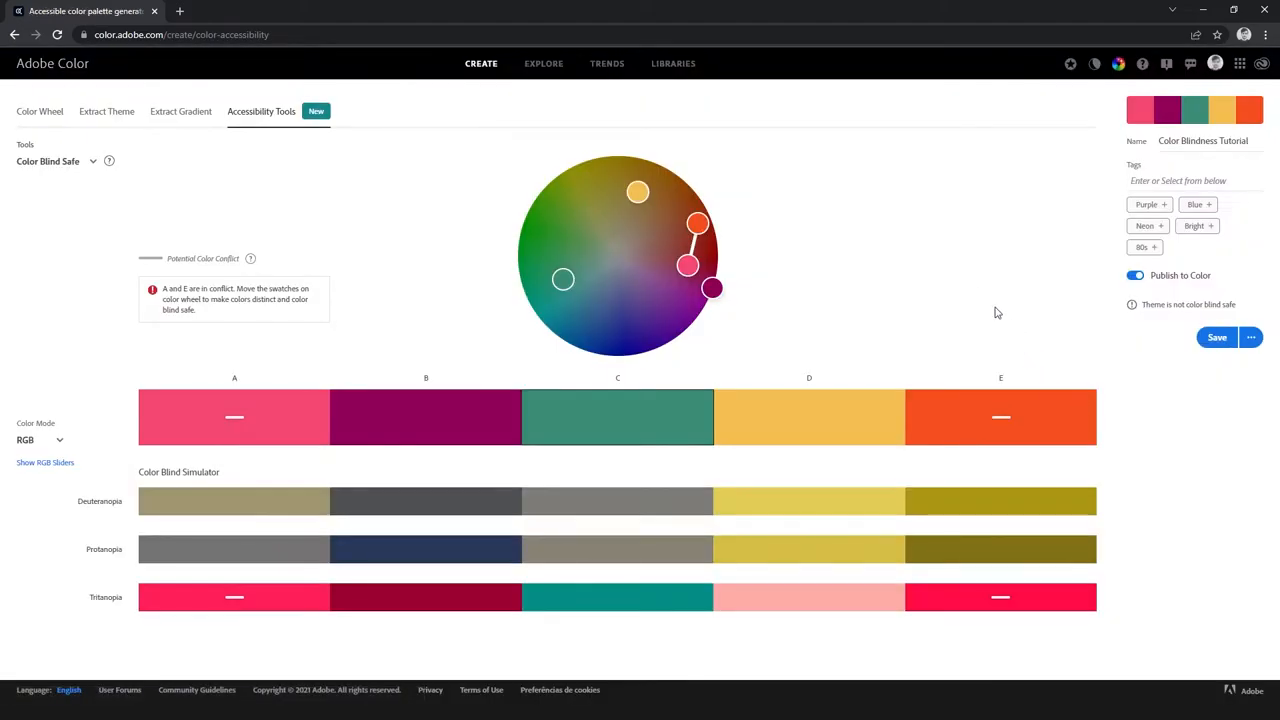
mouse_move(910, 251)
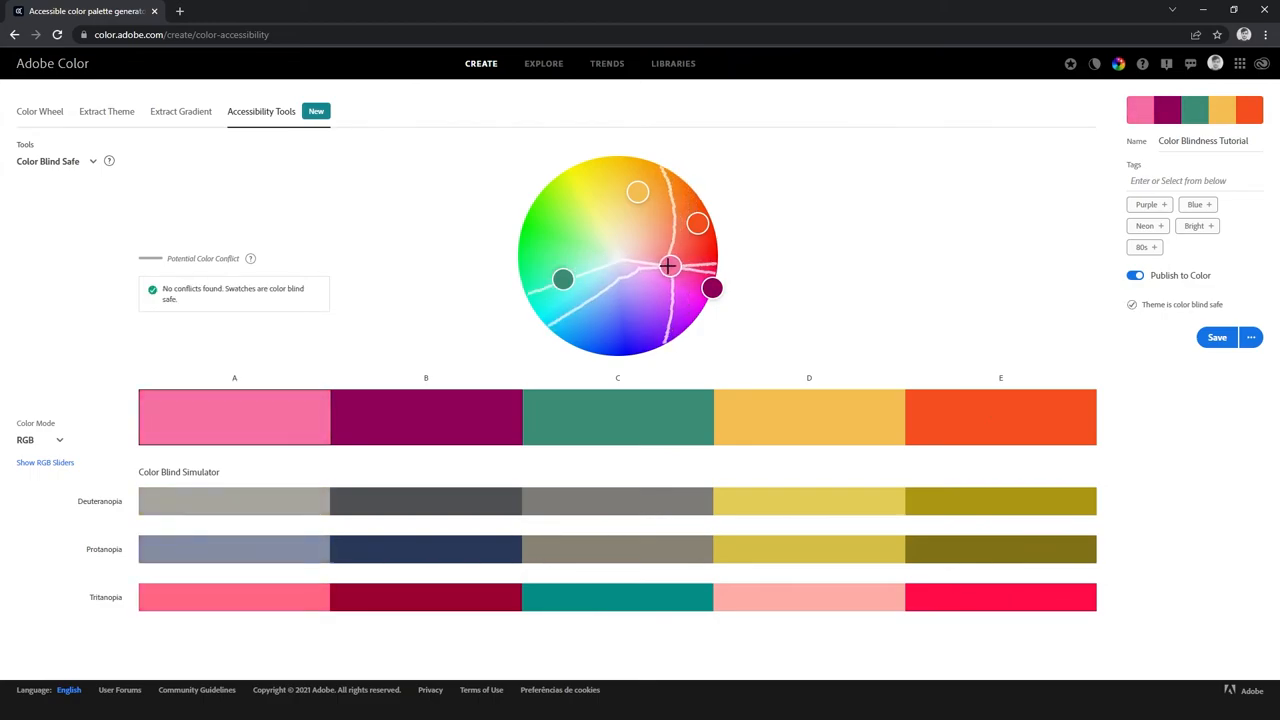
Step: Settle swatch A on a safe pink, save the theme, and open Contrast Checker
drag(670, 266, 645, 271)
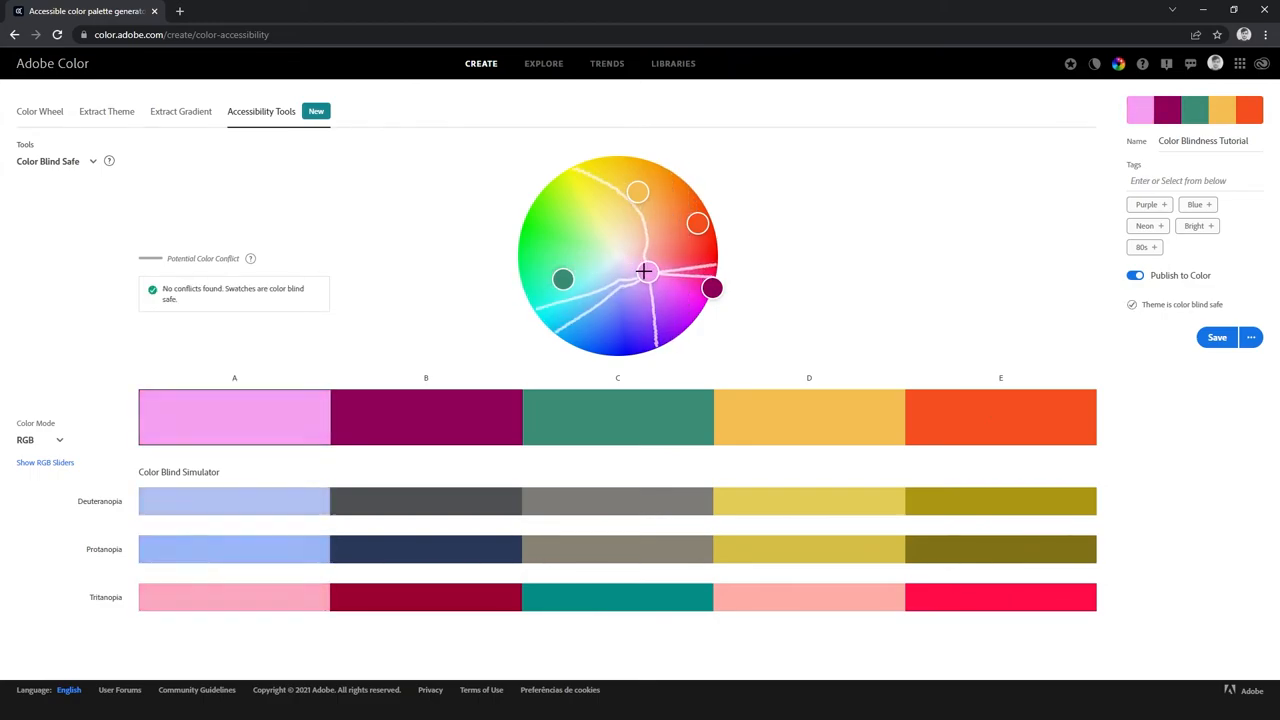
drag(645, 271, 657, 240)
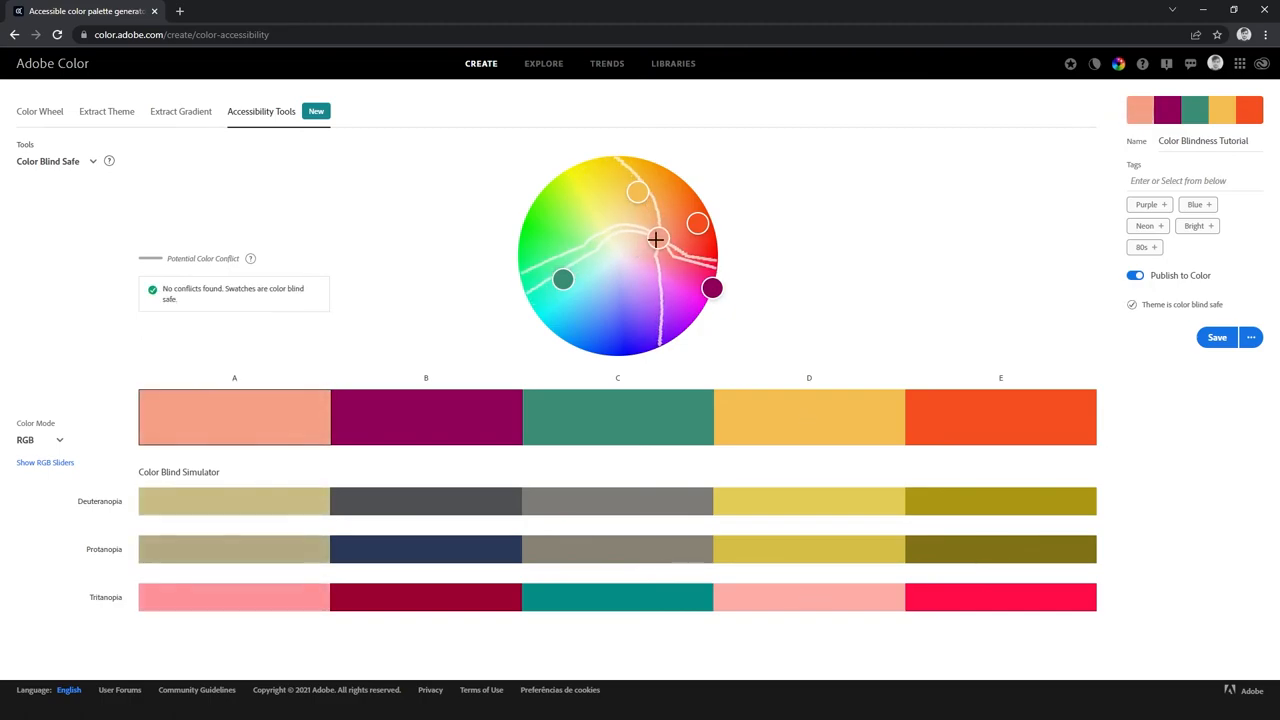
drag(657, 240, 675, 272)
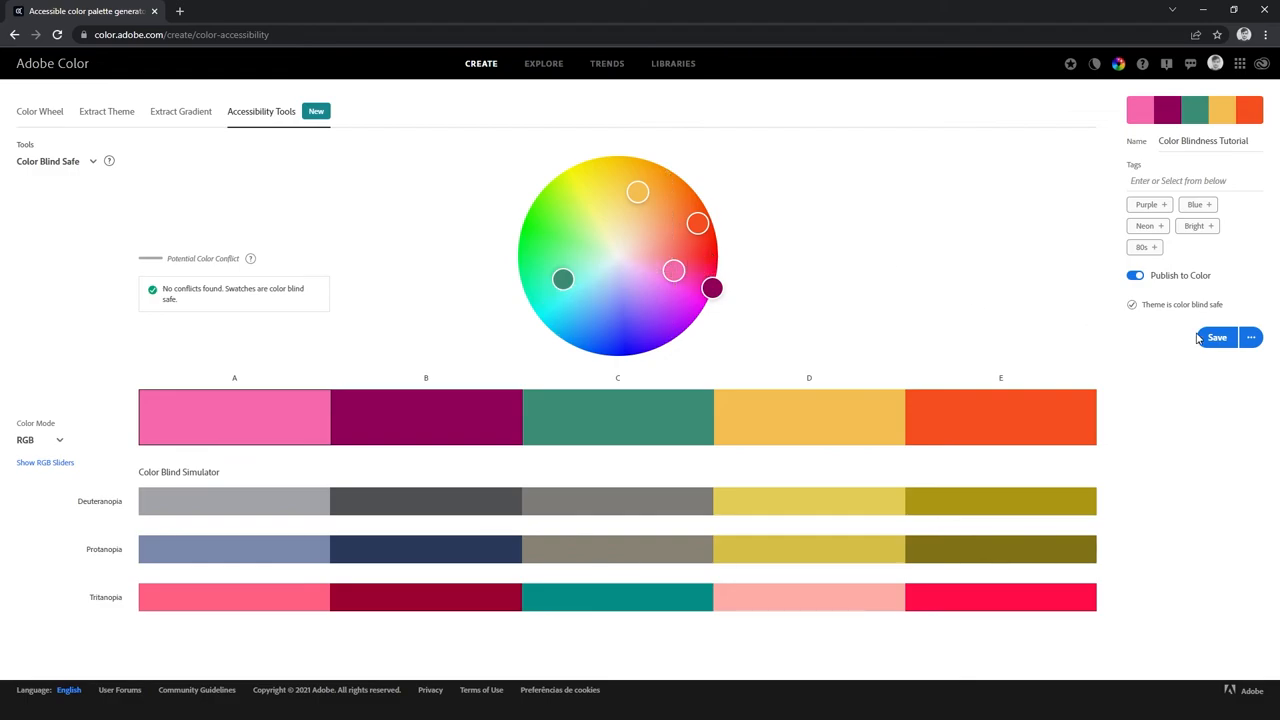
click(1217, 337)
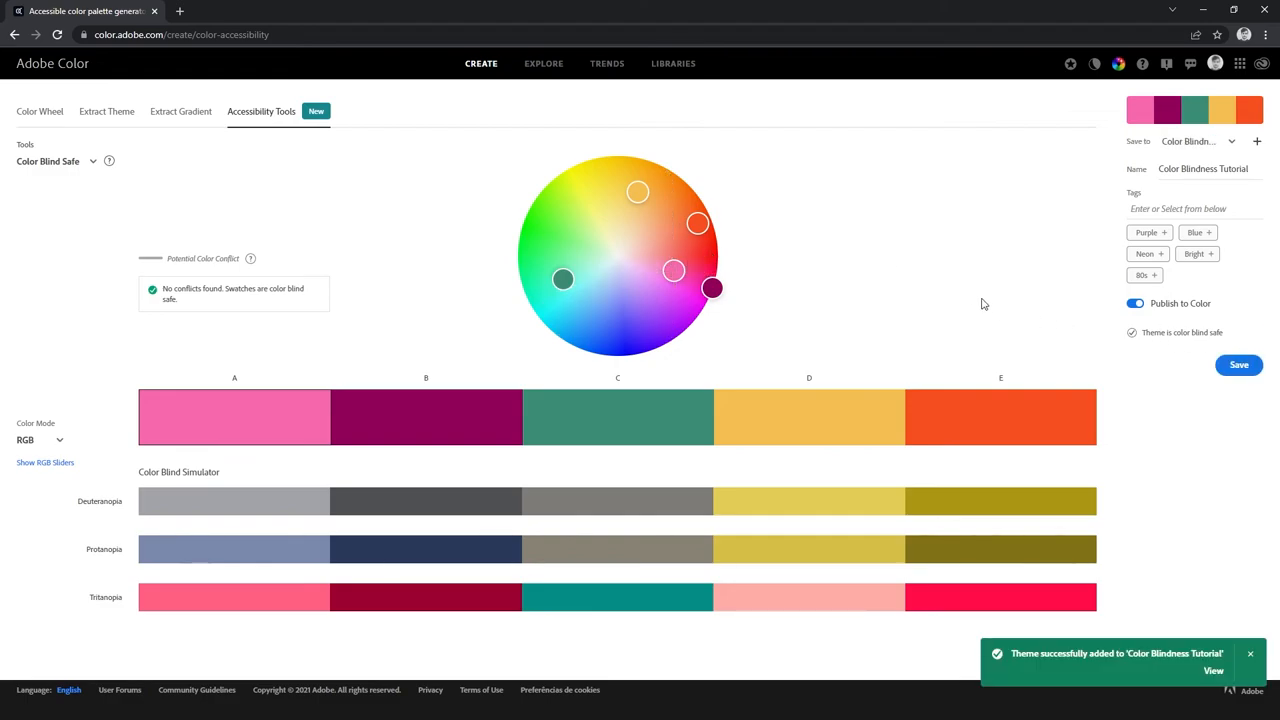
mouse_move(87, 170)
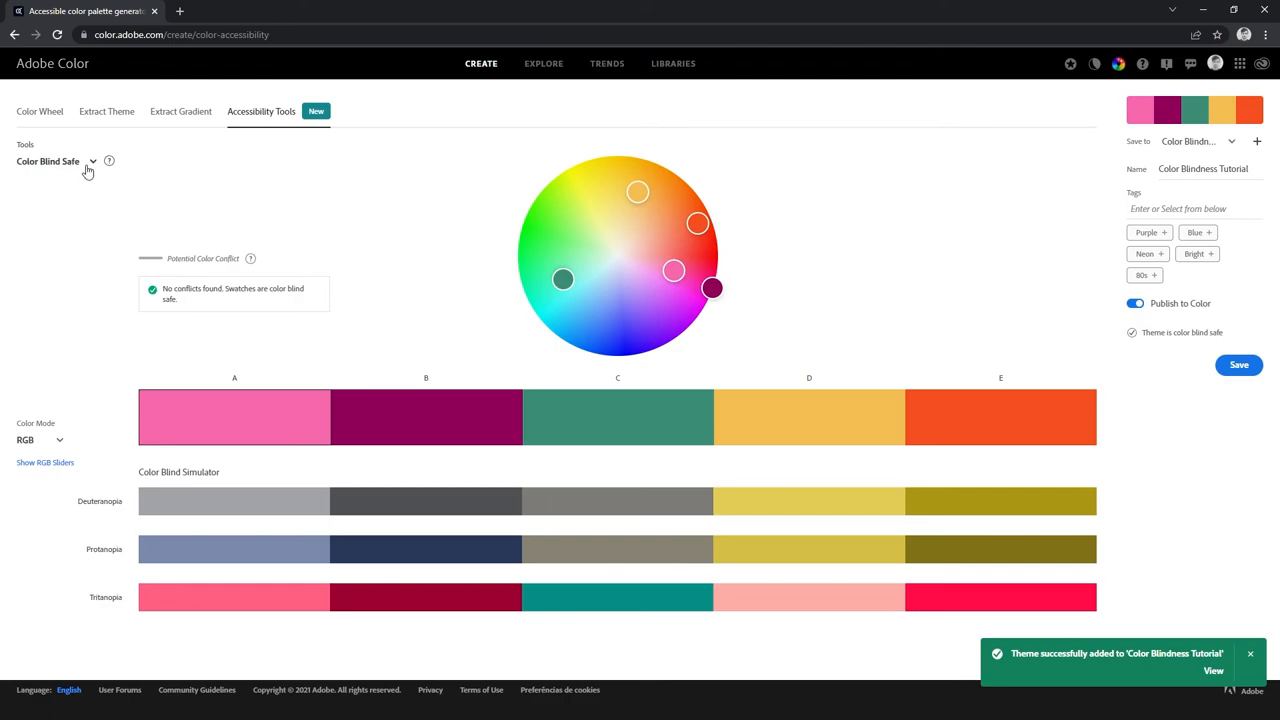
click(55, 161)
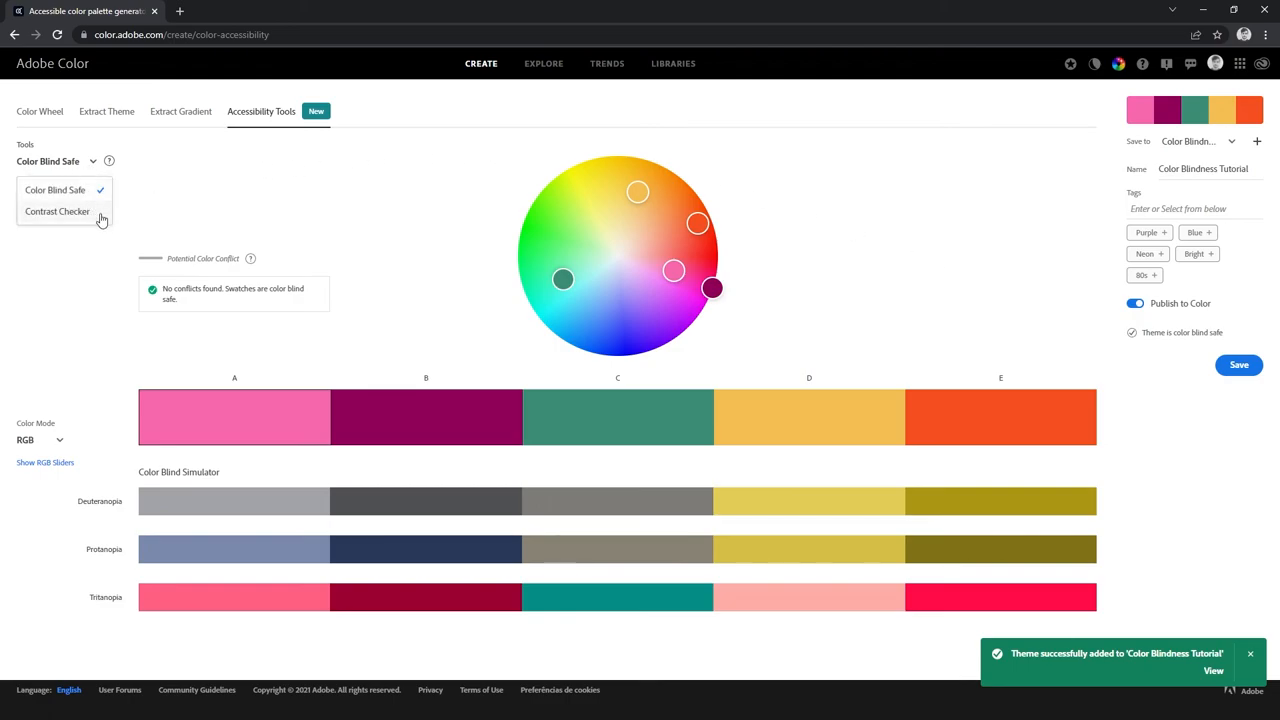
click(57, 211)
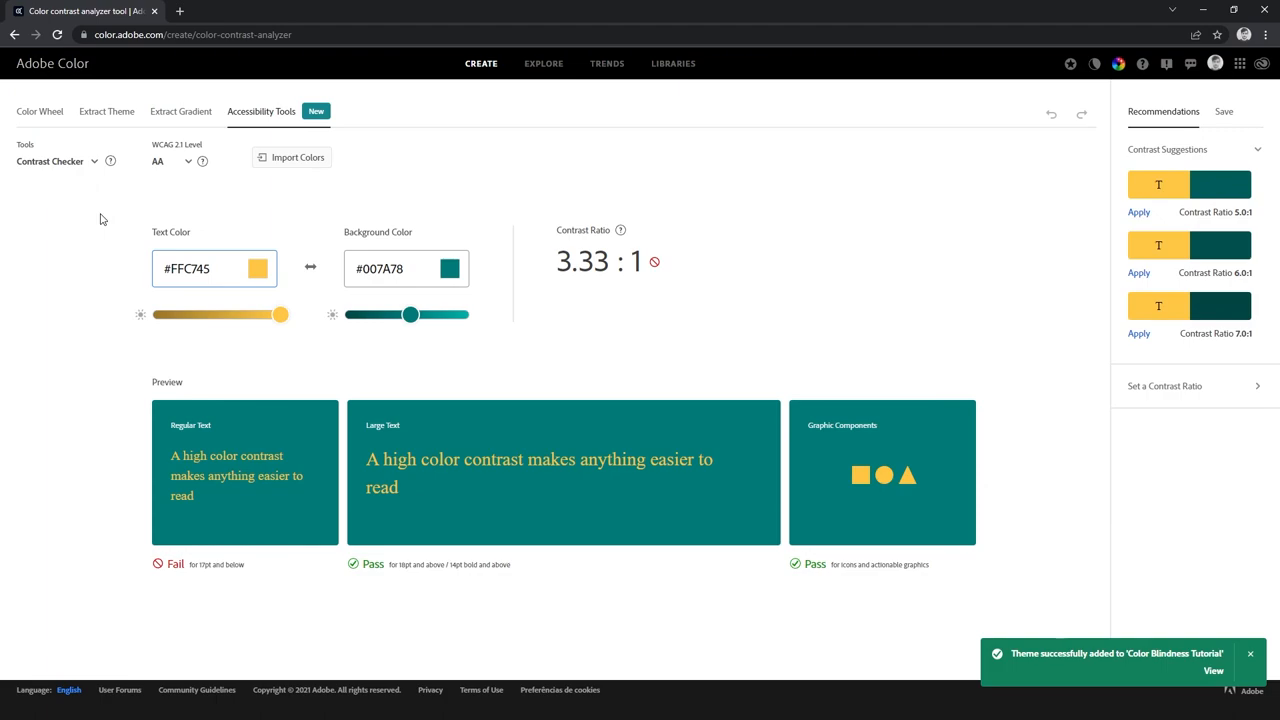